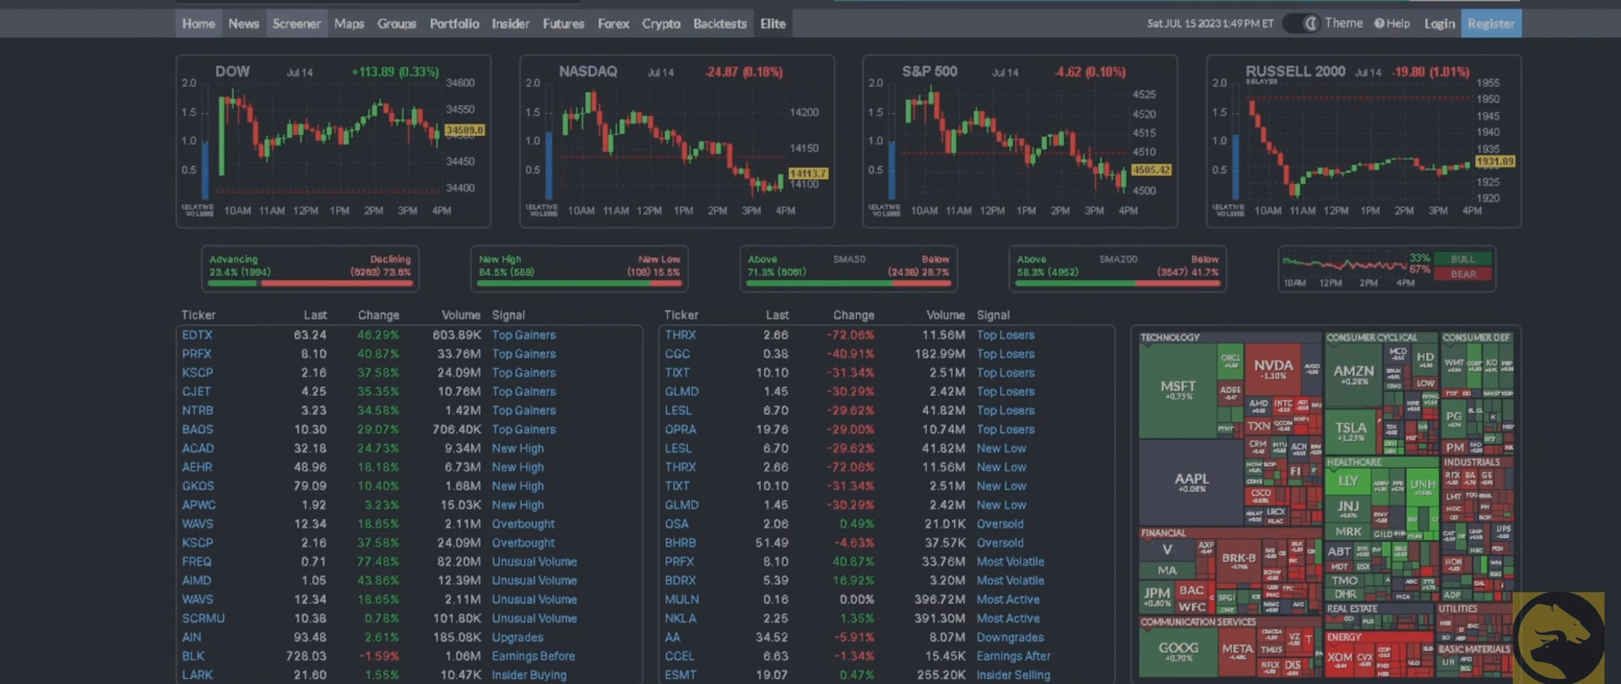
- Switch from the market overview to the stock screener listing 8,557 stocks with no filters
click(297, 22)
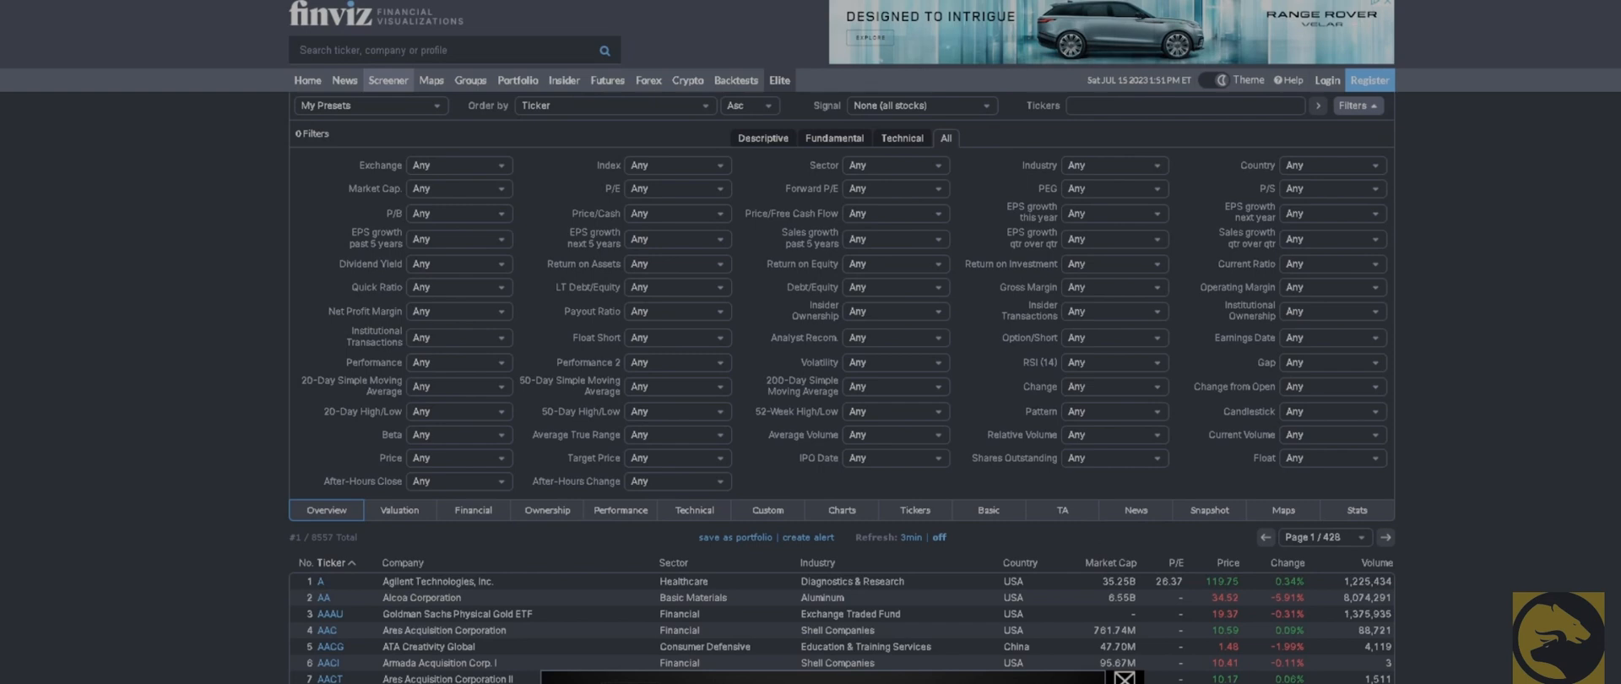
- Require positive (>0%) EPS growth over the past 5 years, cutting results to 2,752 stocks
scroll(down, 3)
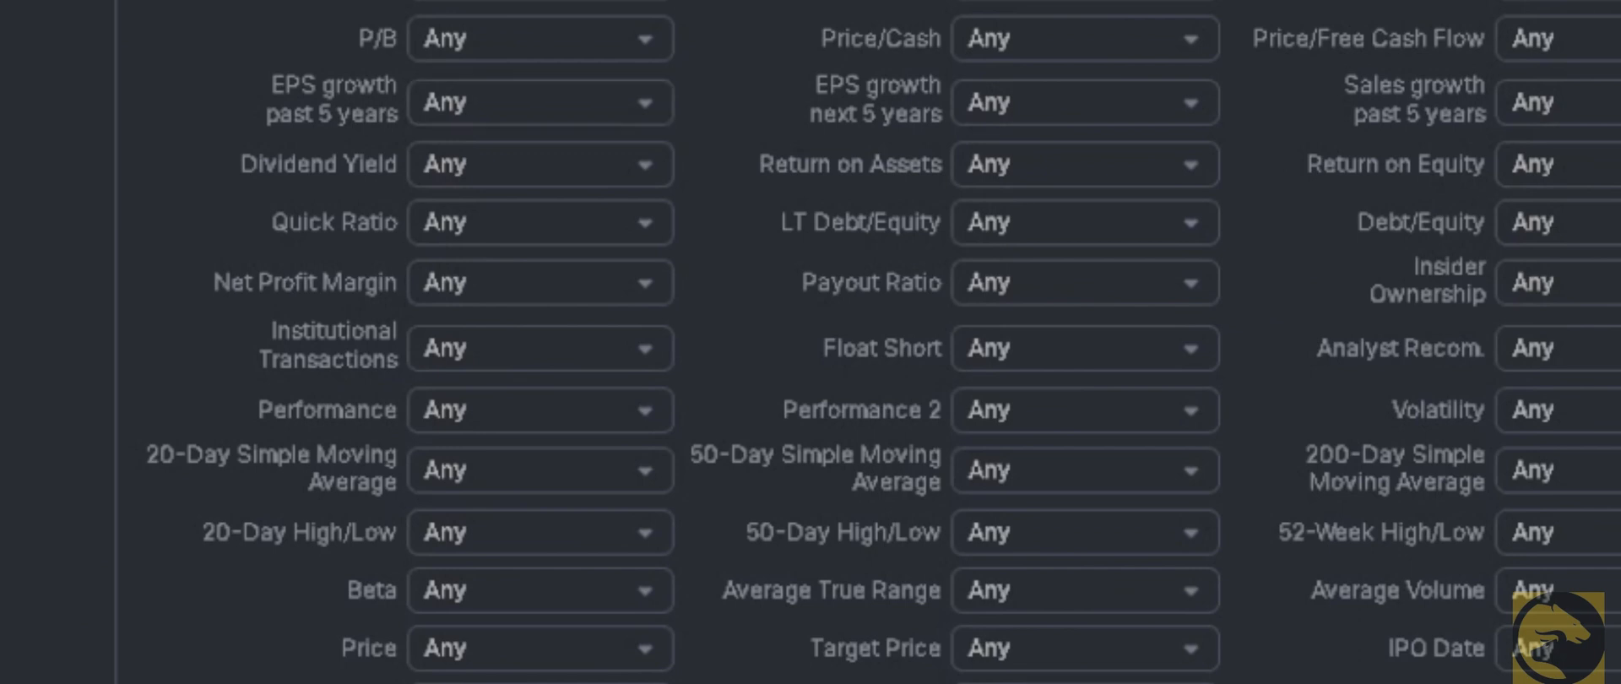
click(540, 102)
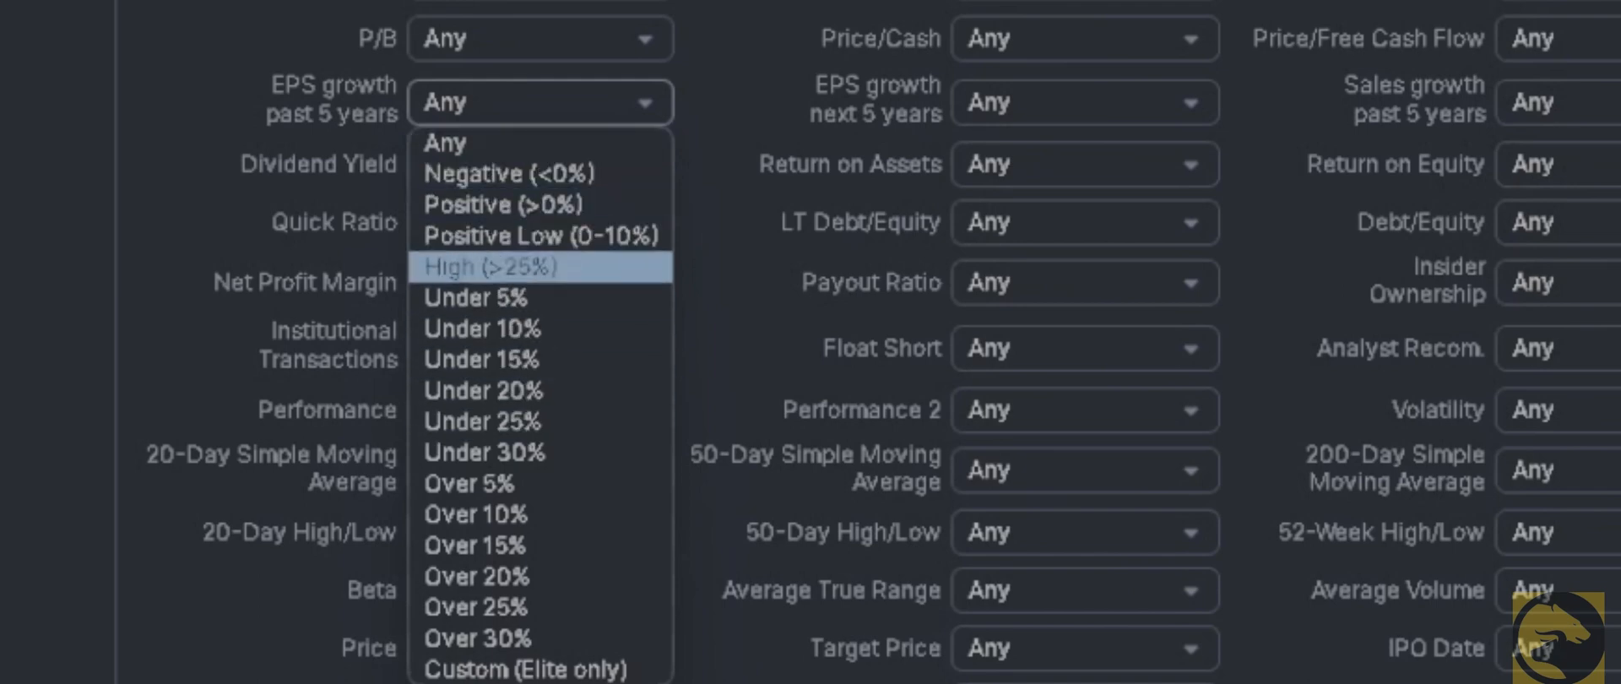
mouse_move(507, 205)
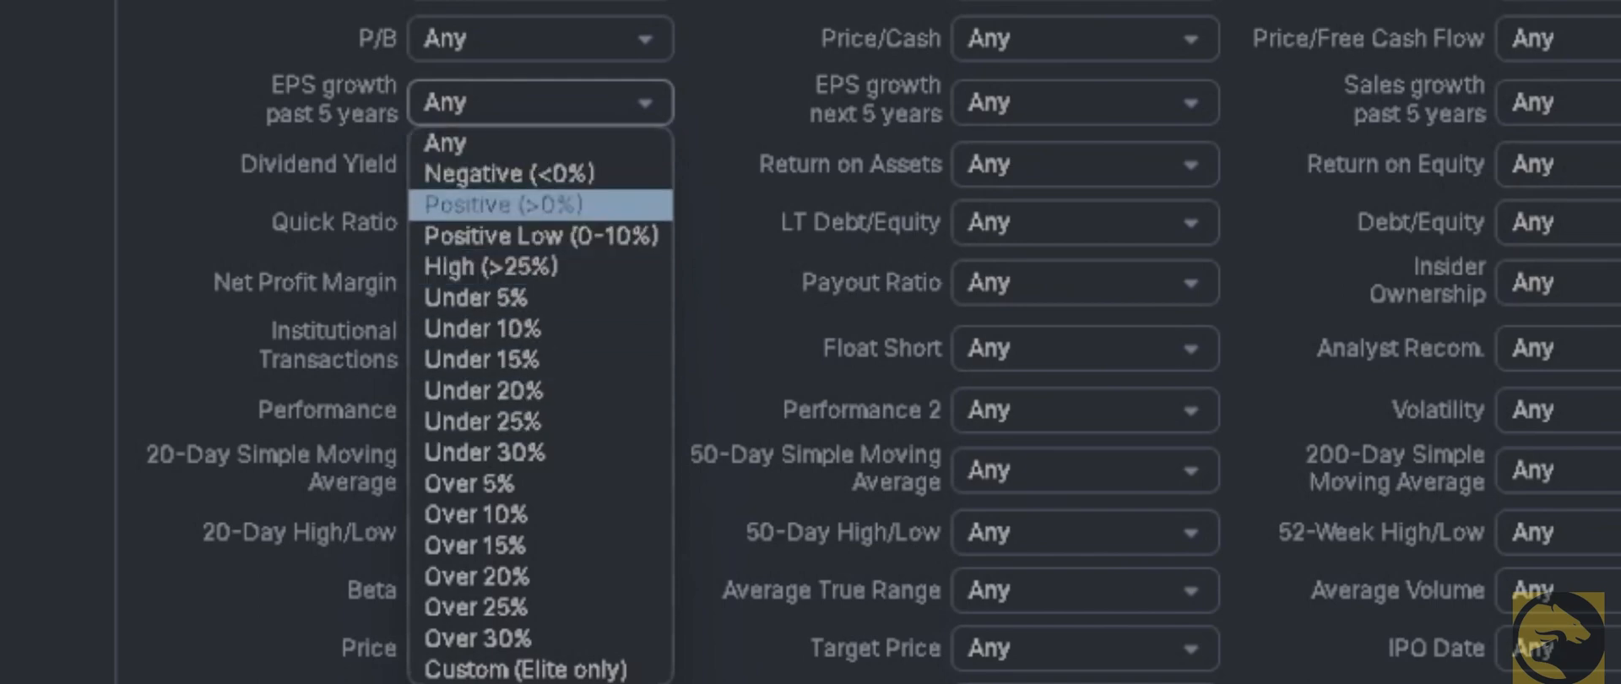
click(492, 205)
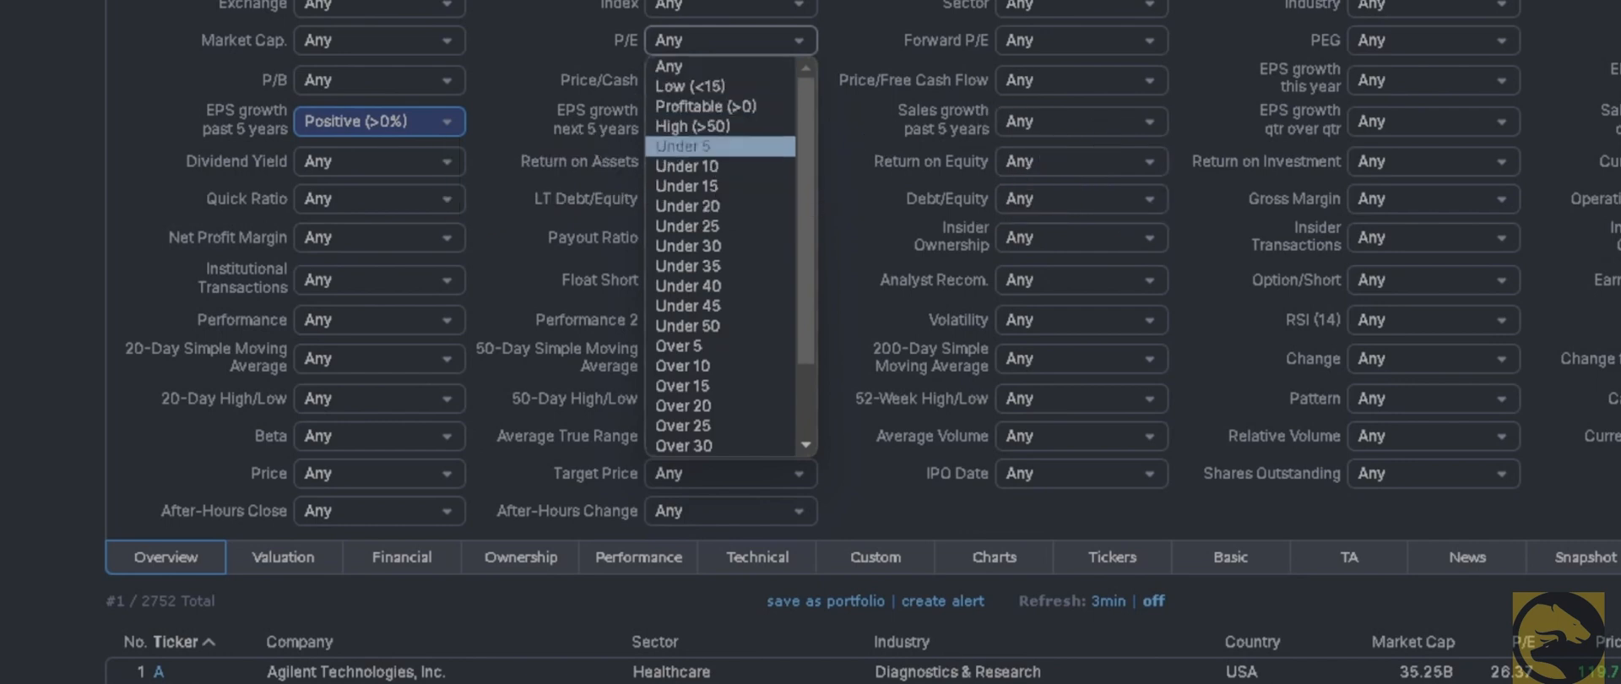
- Cap the P/E ratio at under 20, leaving 1,311 stocks across 66 pages
click(687, 206)
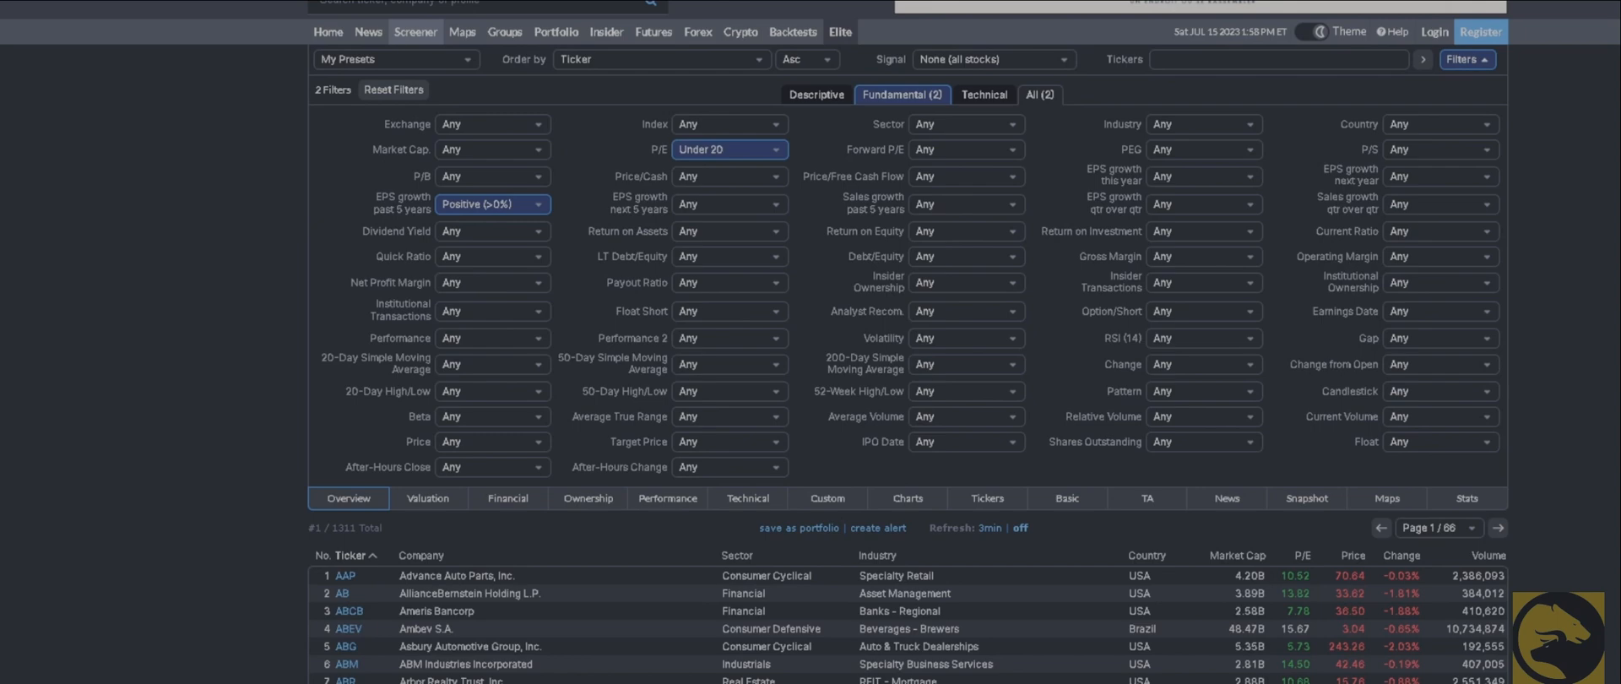
- Require positive (>0%) sales growth over the past 5 years, leaving 1,162 stocks
scroll(down, 3)
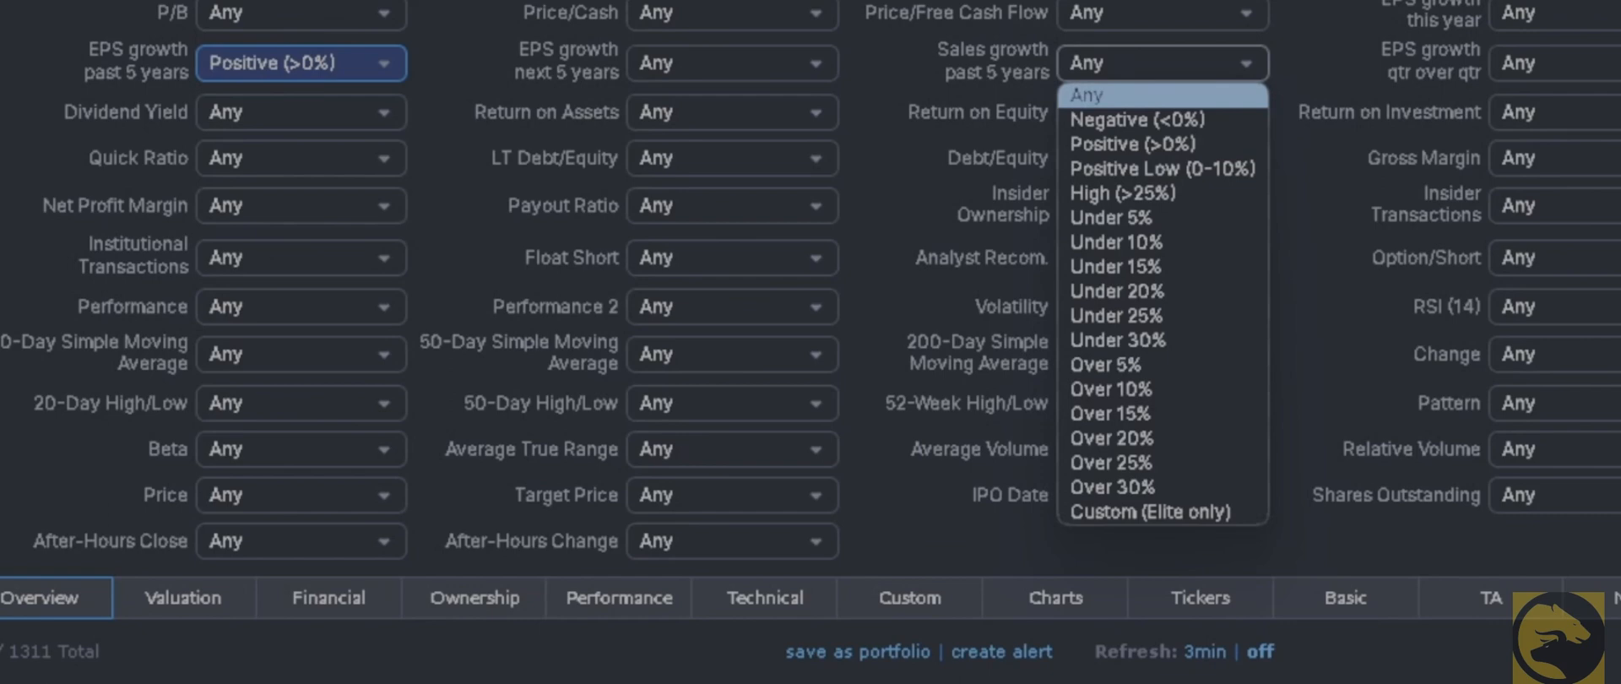
click(1123, 142)
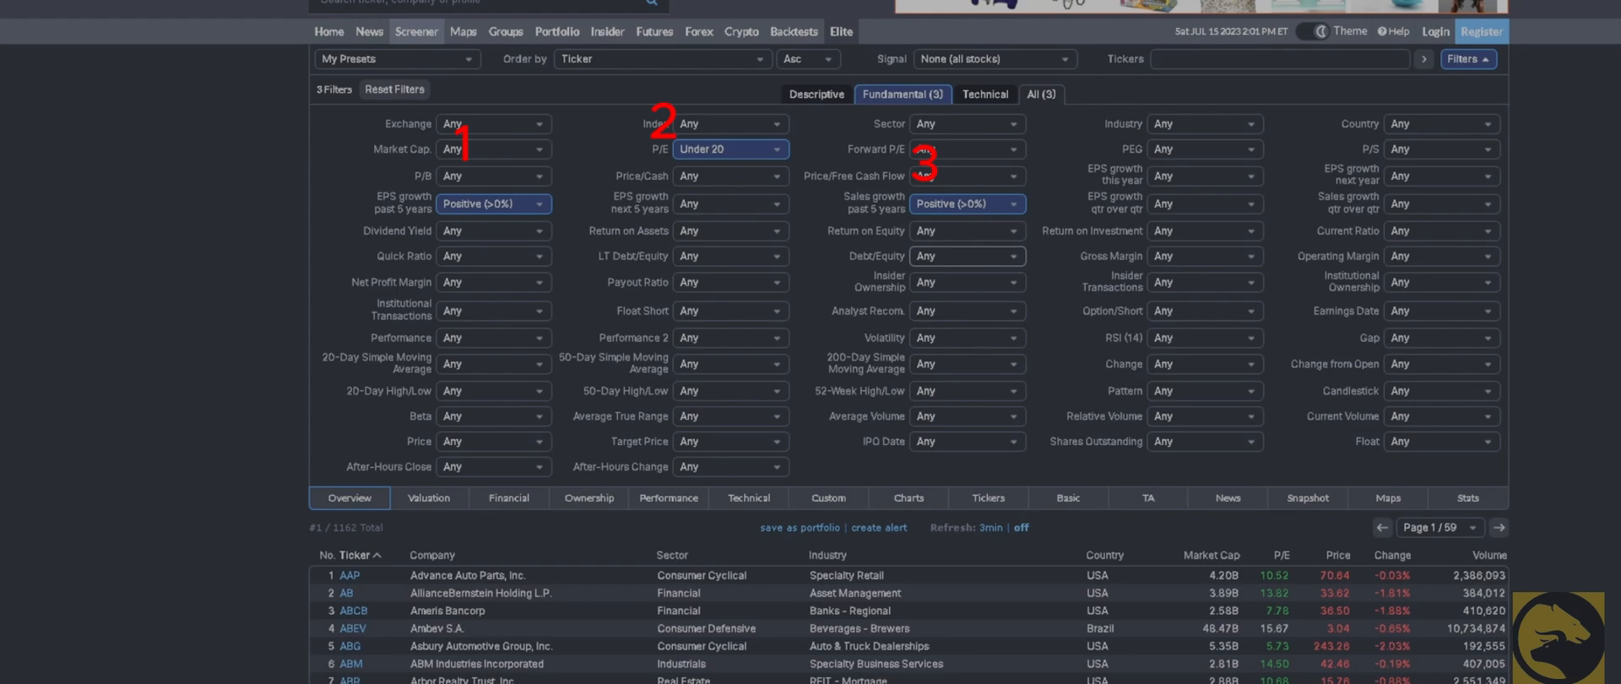
- Limit debt-to-equity to under 1, a fourth filter leaving 44 pages of results
scroll(down, 3)
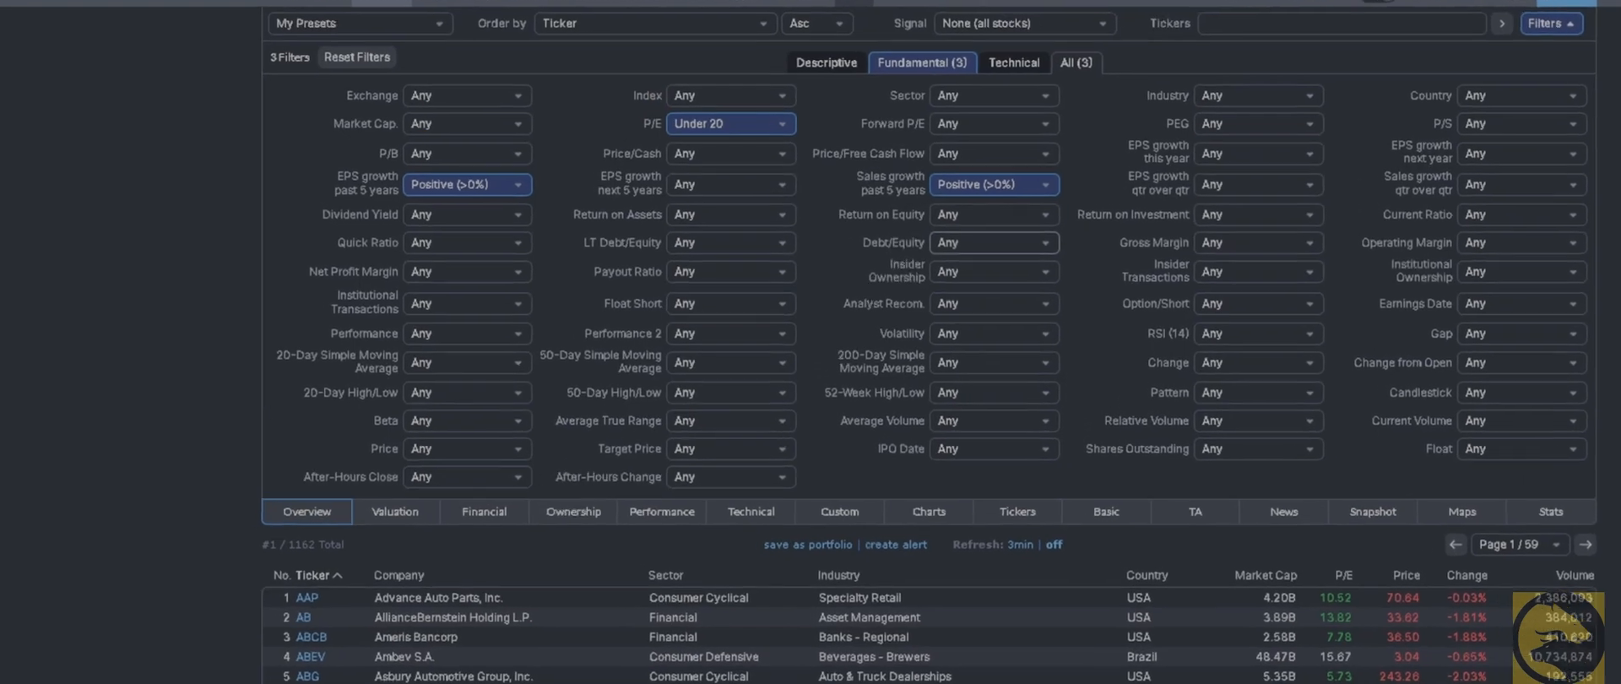
scroll(down, 3)
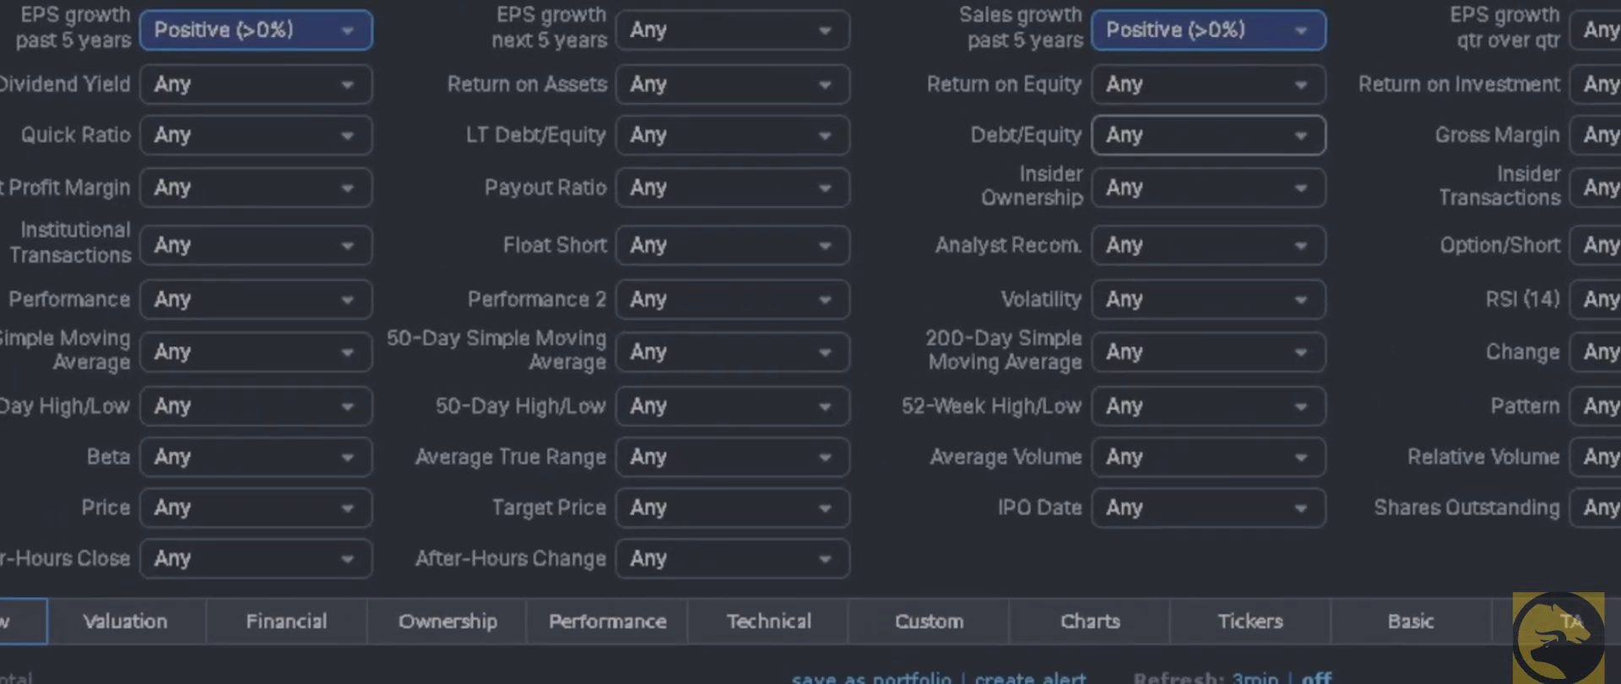
scroll(down, 3)
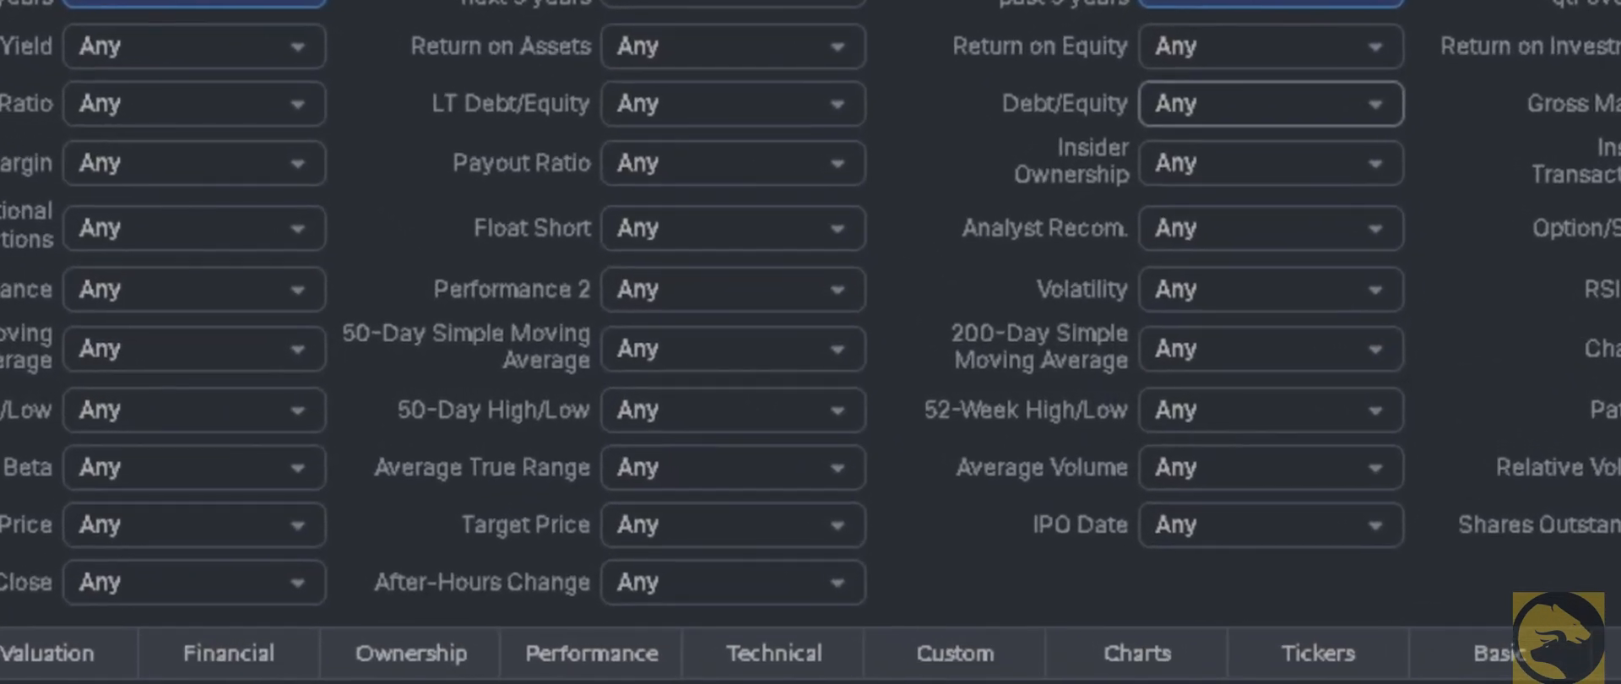
click(1270, 103)
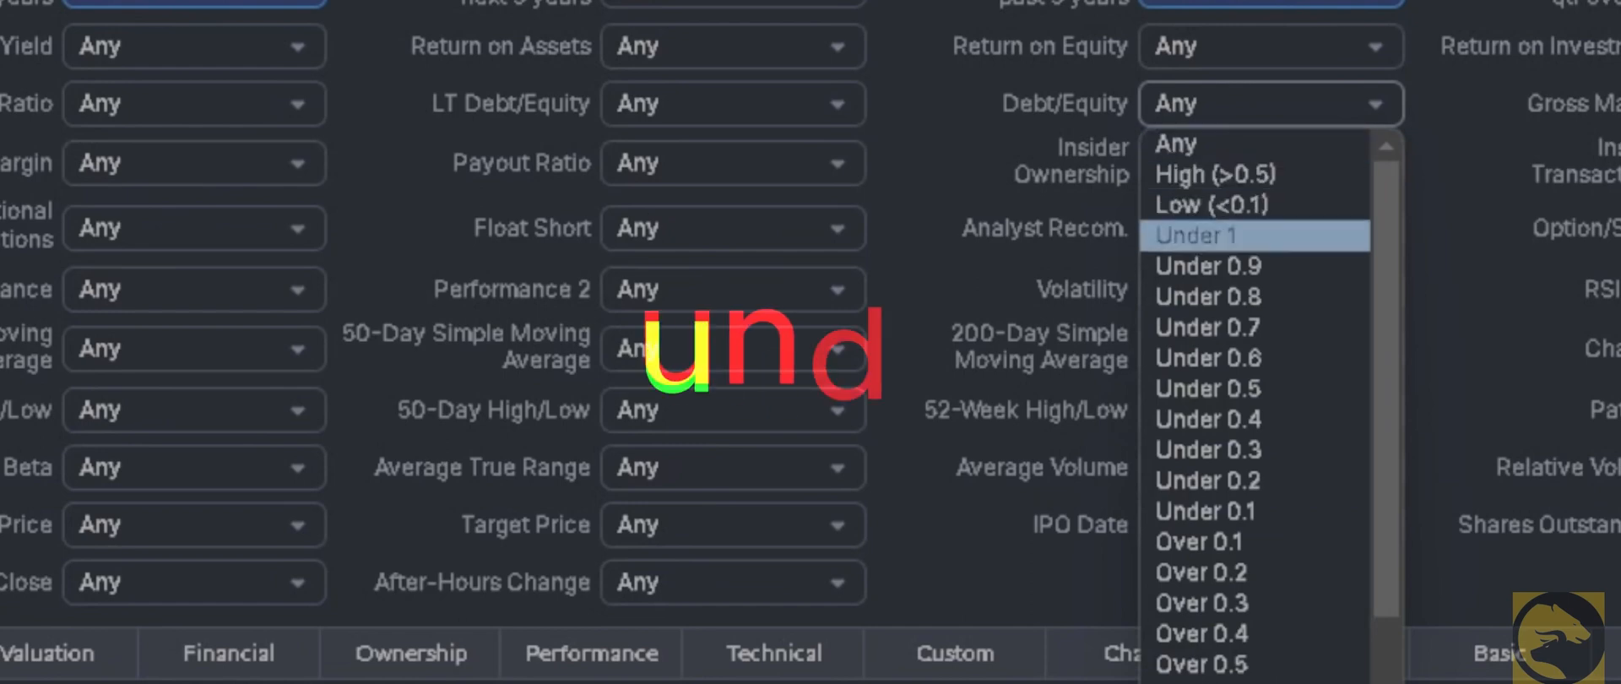
click(1209, 235)
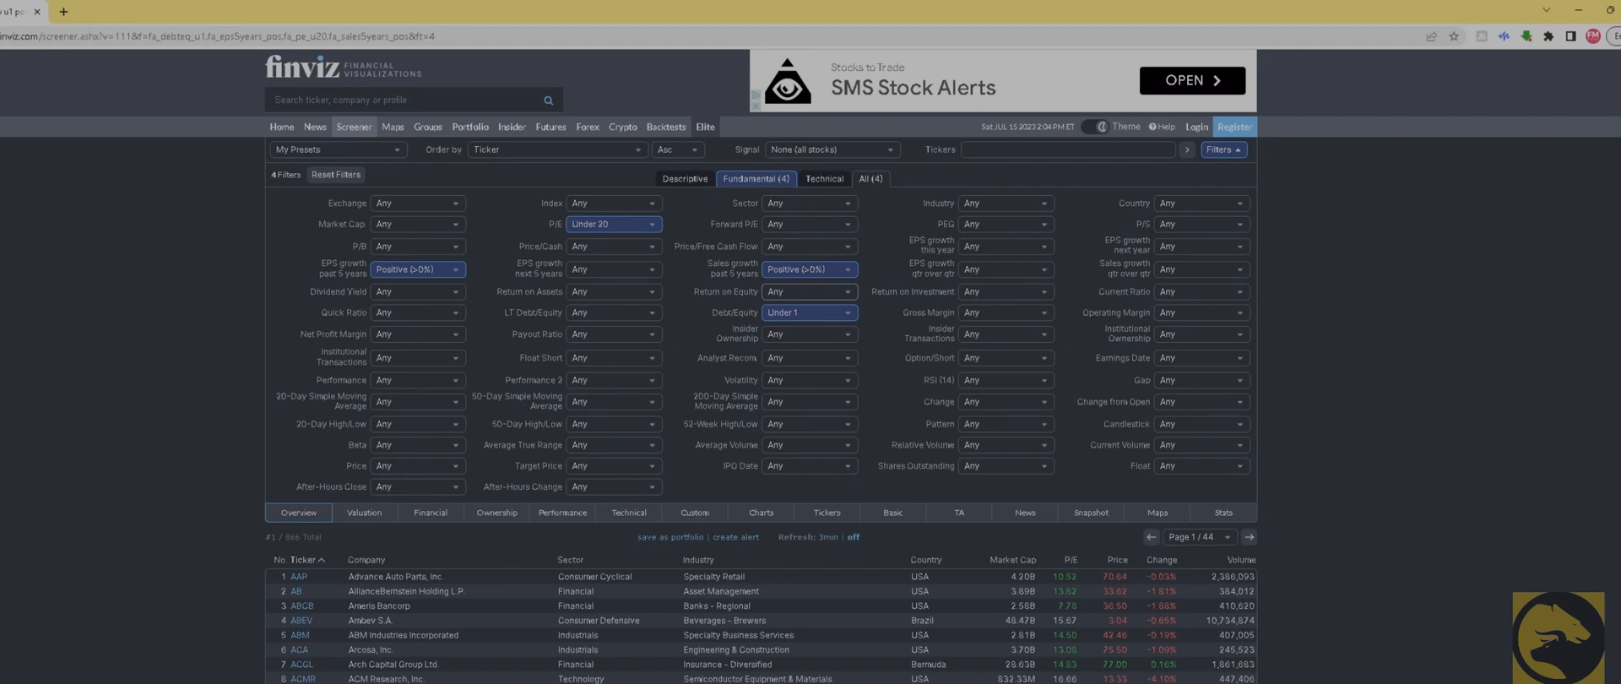
- Bring up the Return on Equity choices on the Fundamental tab with four filters applied
click(809, 292)
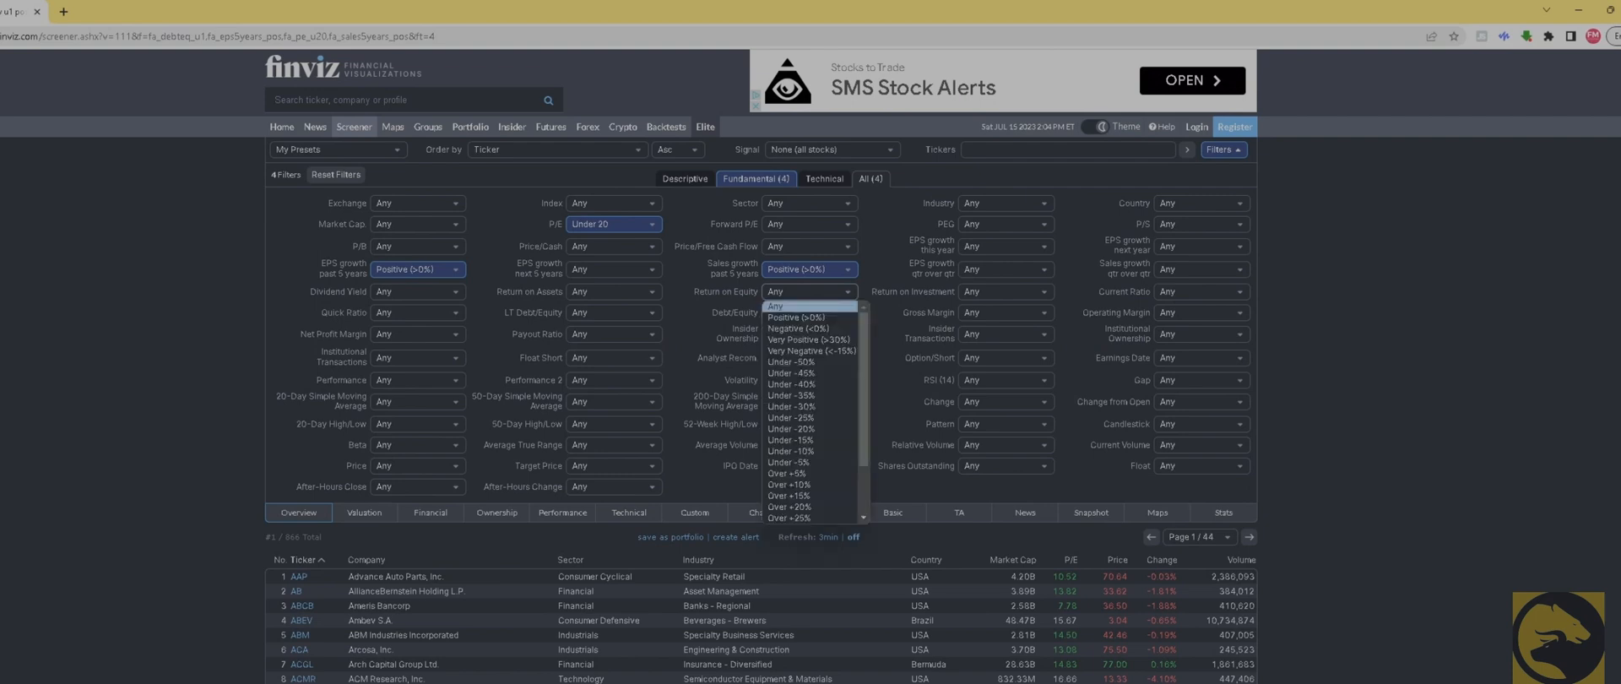
mouse_move(789, 385)
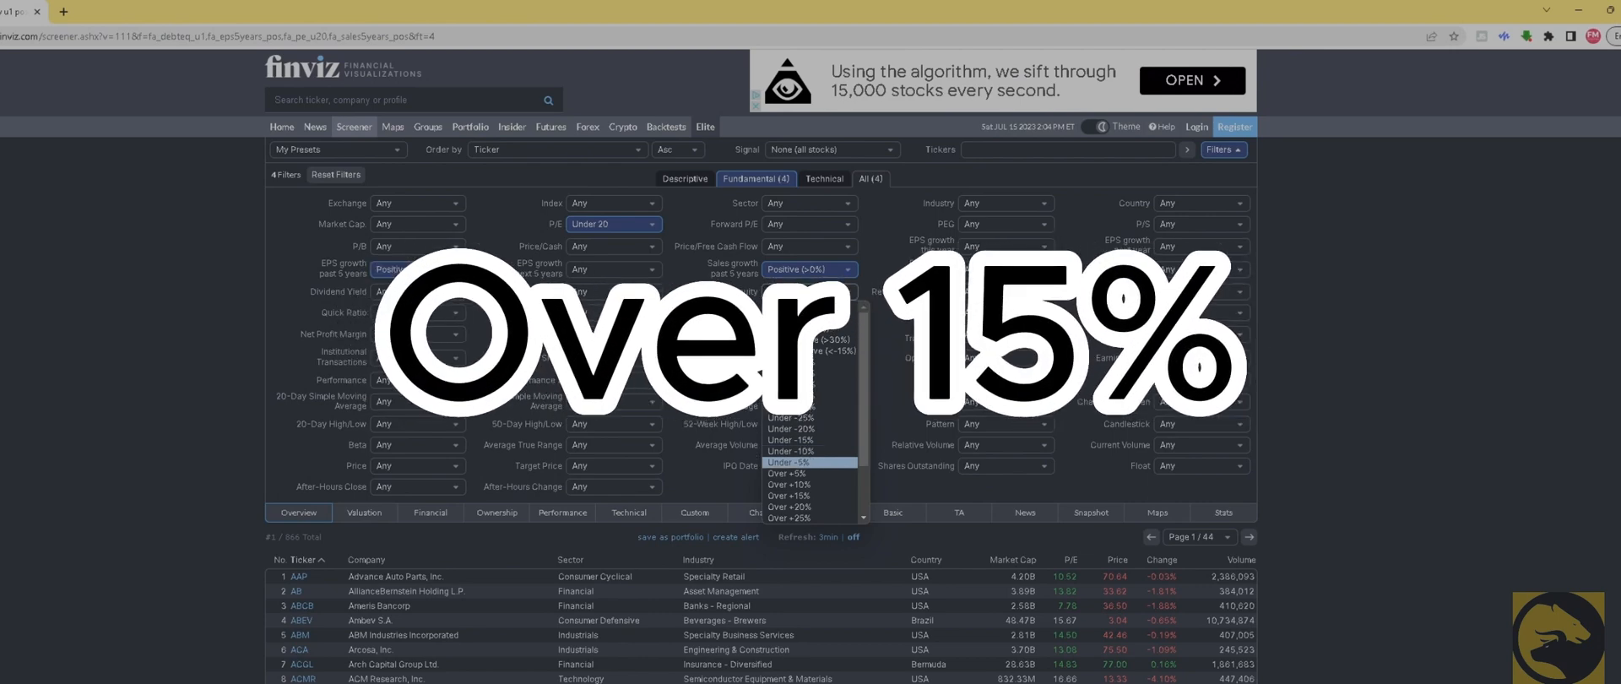
- Require return on equity over +15% and set market cap to Mid ($2bln to $10bln)
click(789, 495)
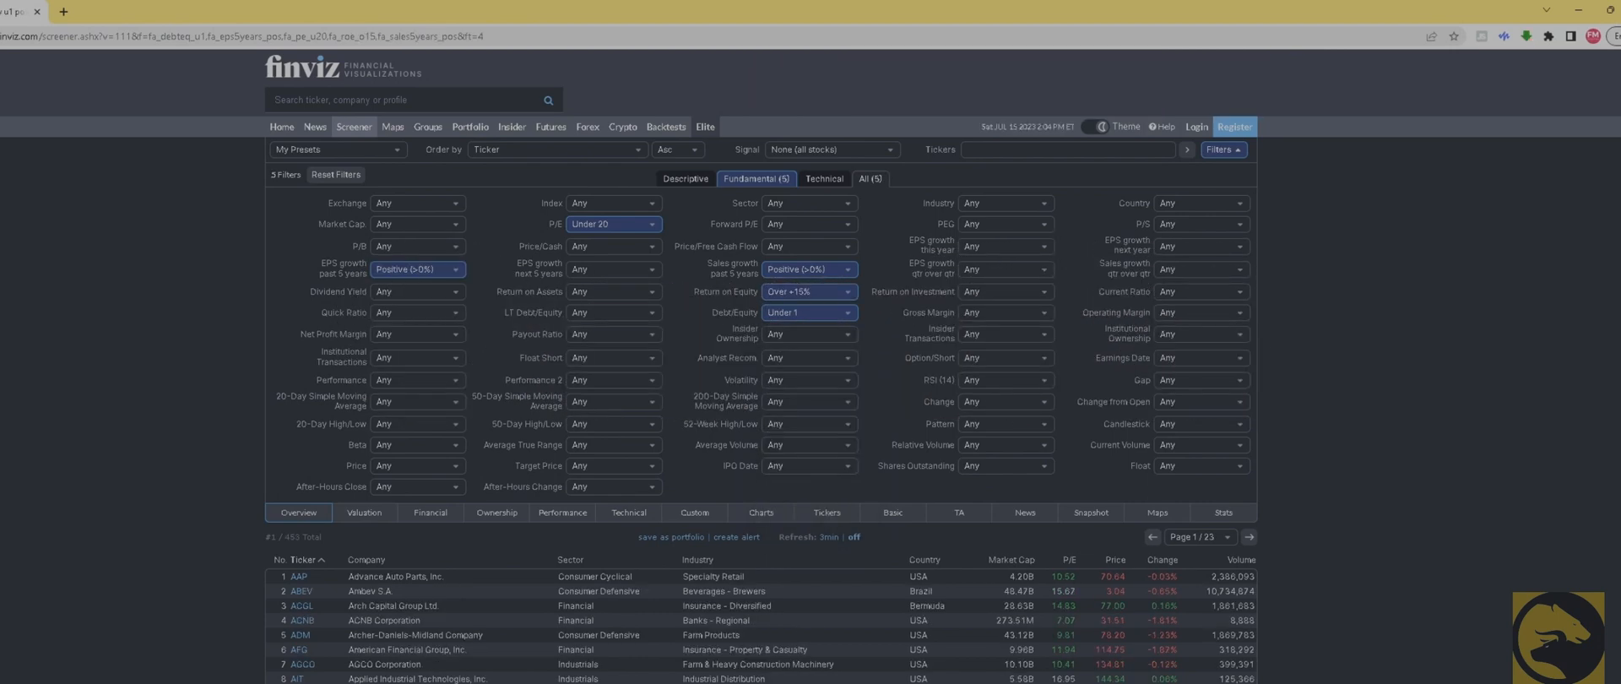
scroll(down, 3)
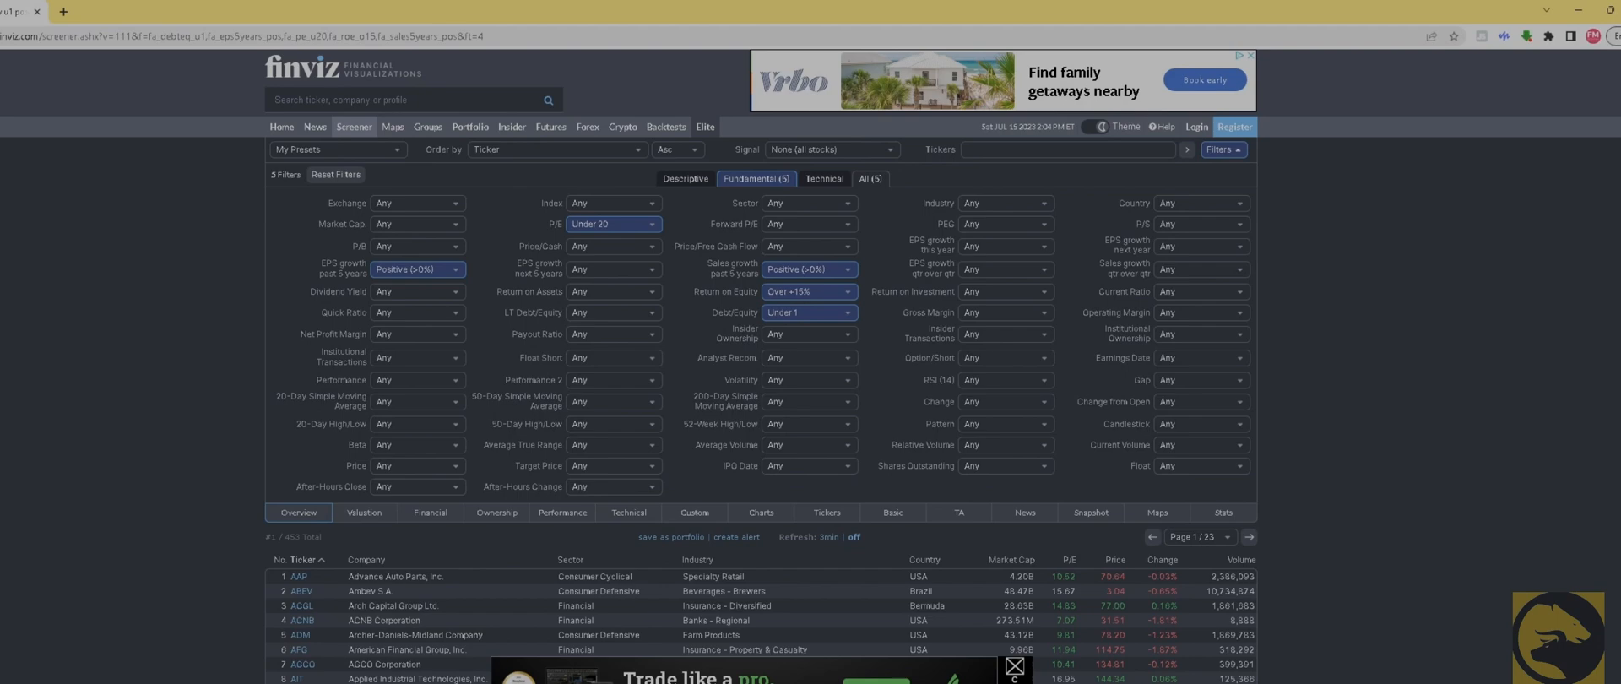
mouse_move(921, 444)
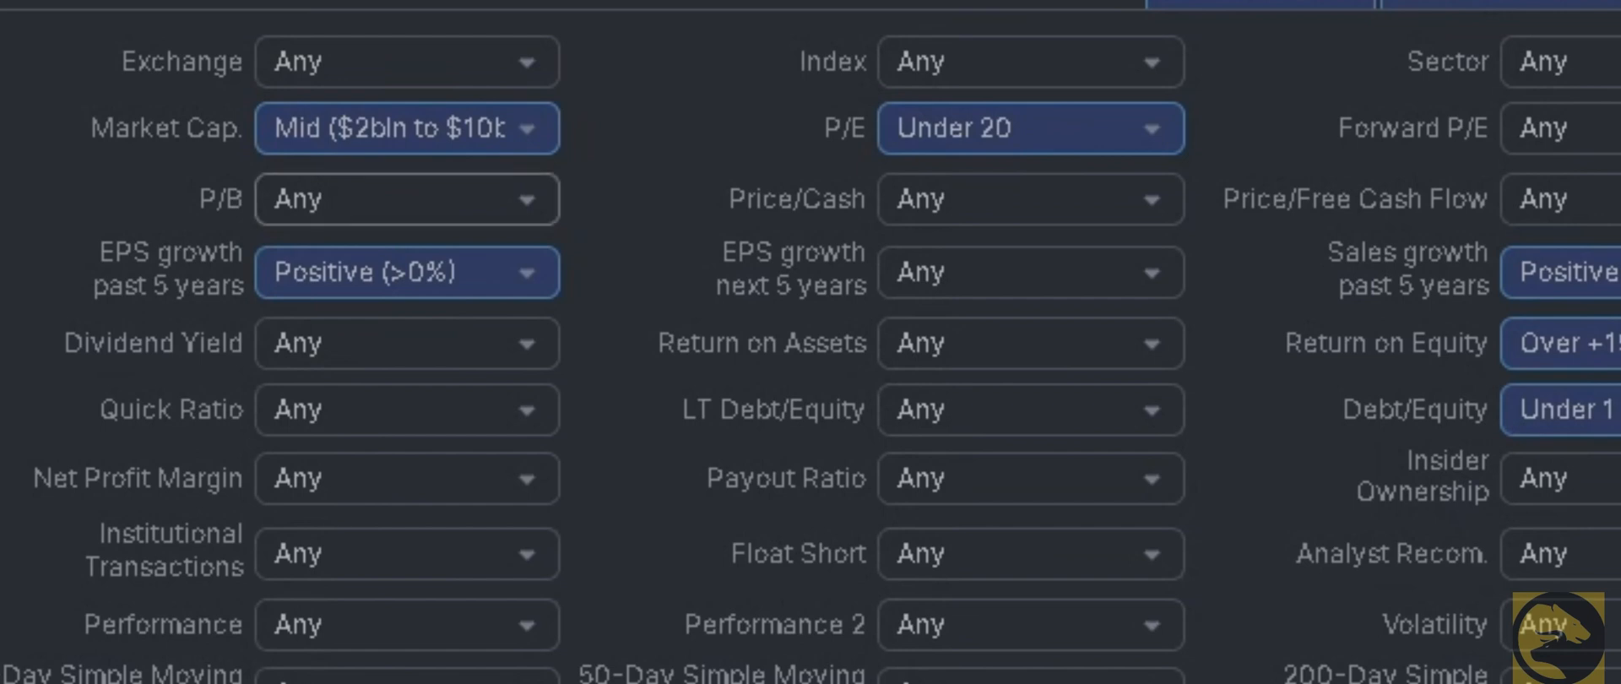
click(407, 128)
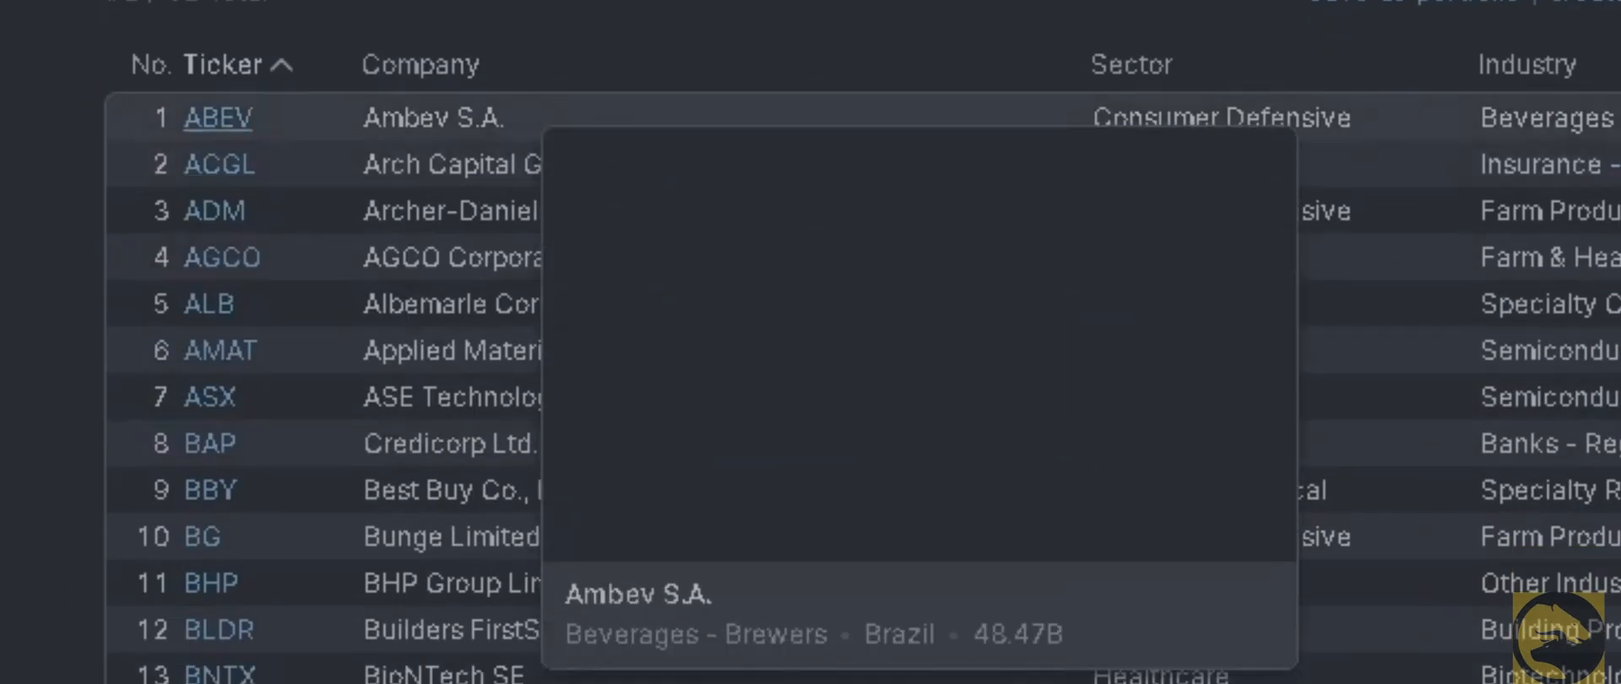
mouse_move(218, 116)
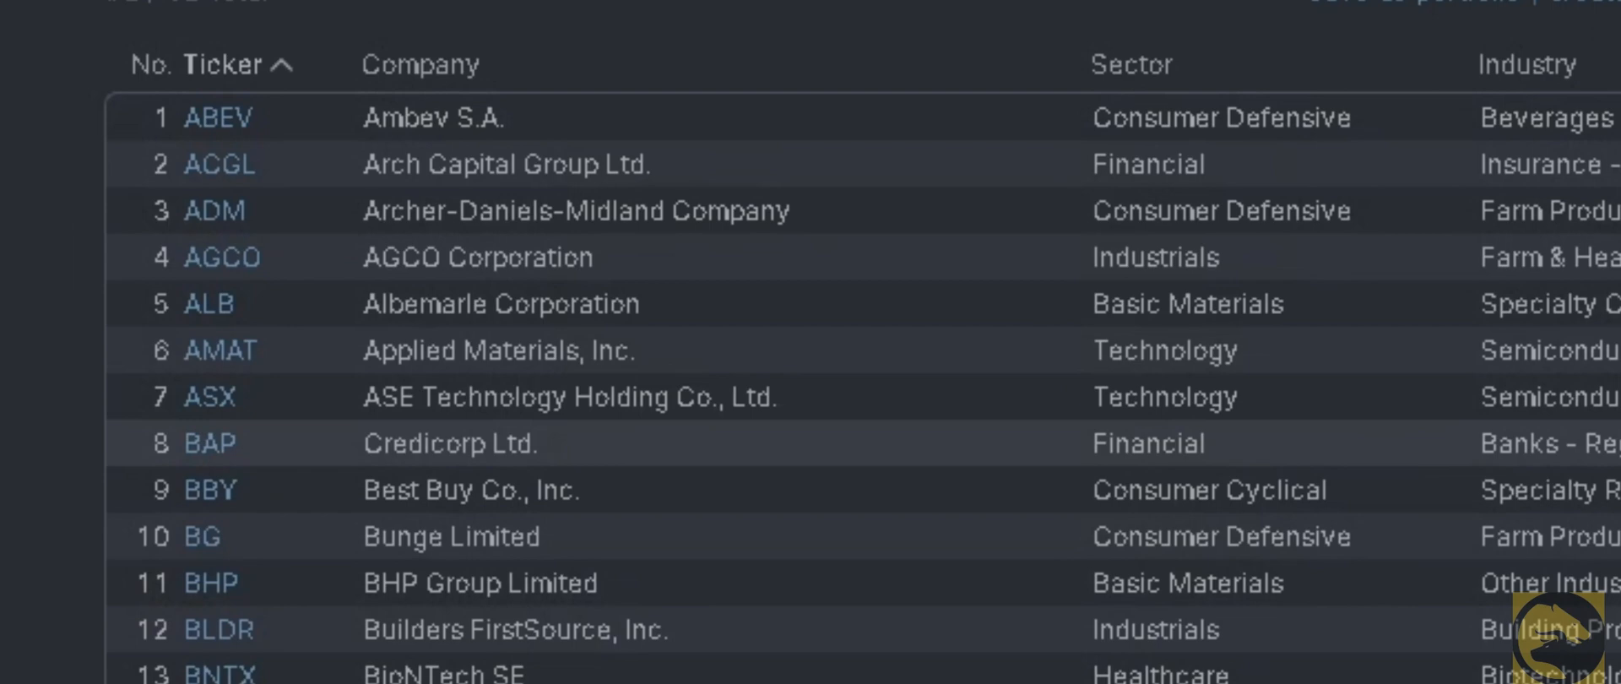
- Switch market cap to Mega ($200bln+) and show the six remaining stocks as price charts
scroll(down, 3)
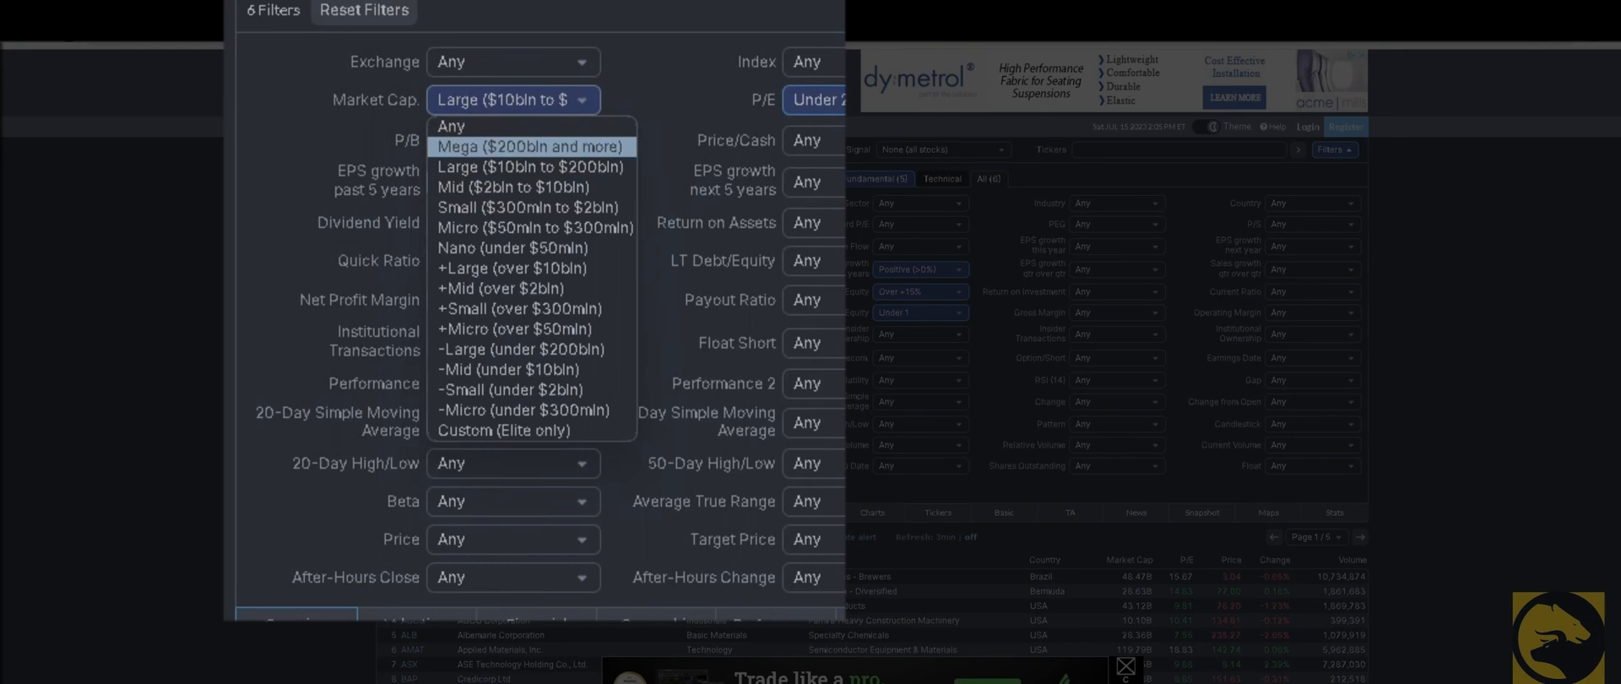
click(529, 145)
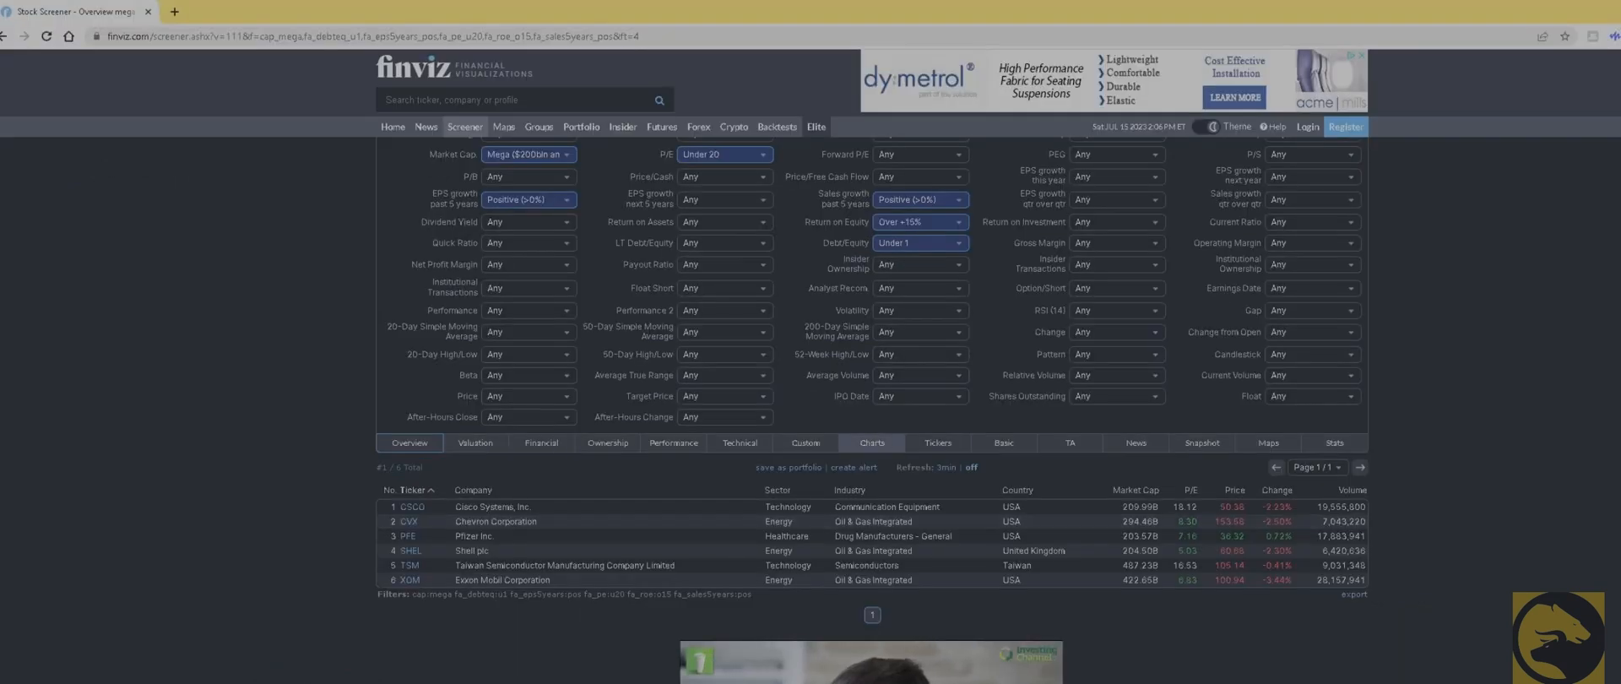
click(872, 443)
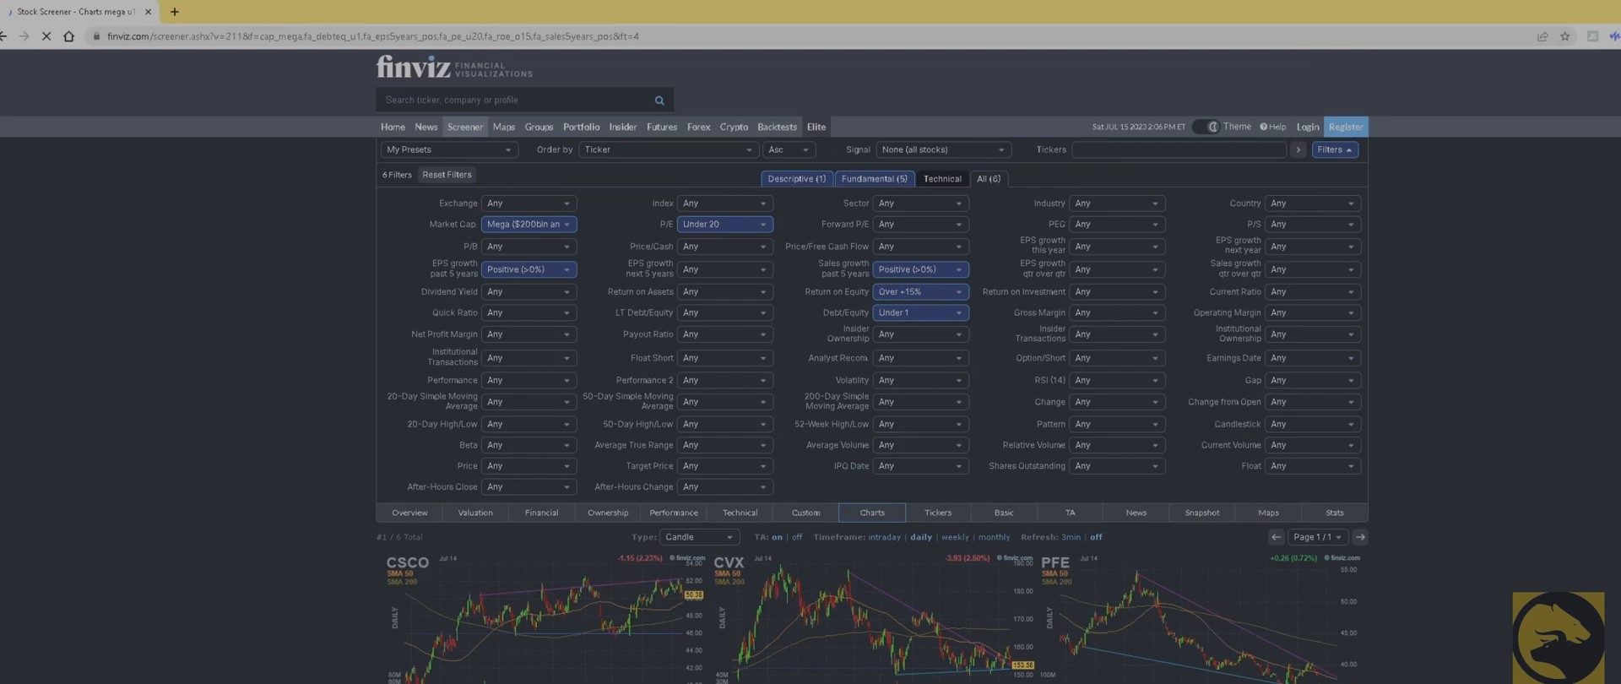
scroll(down, 3)
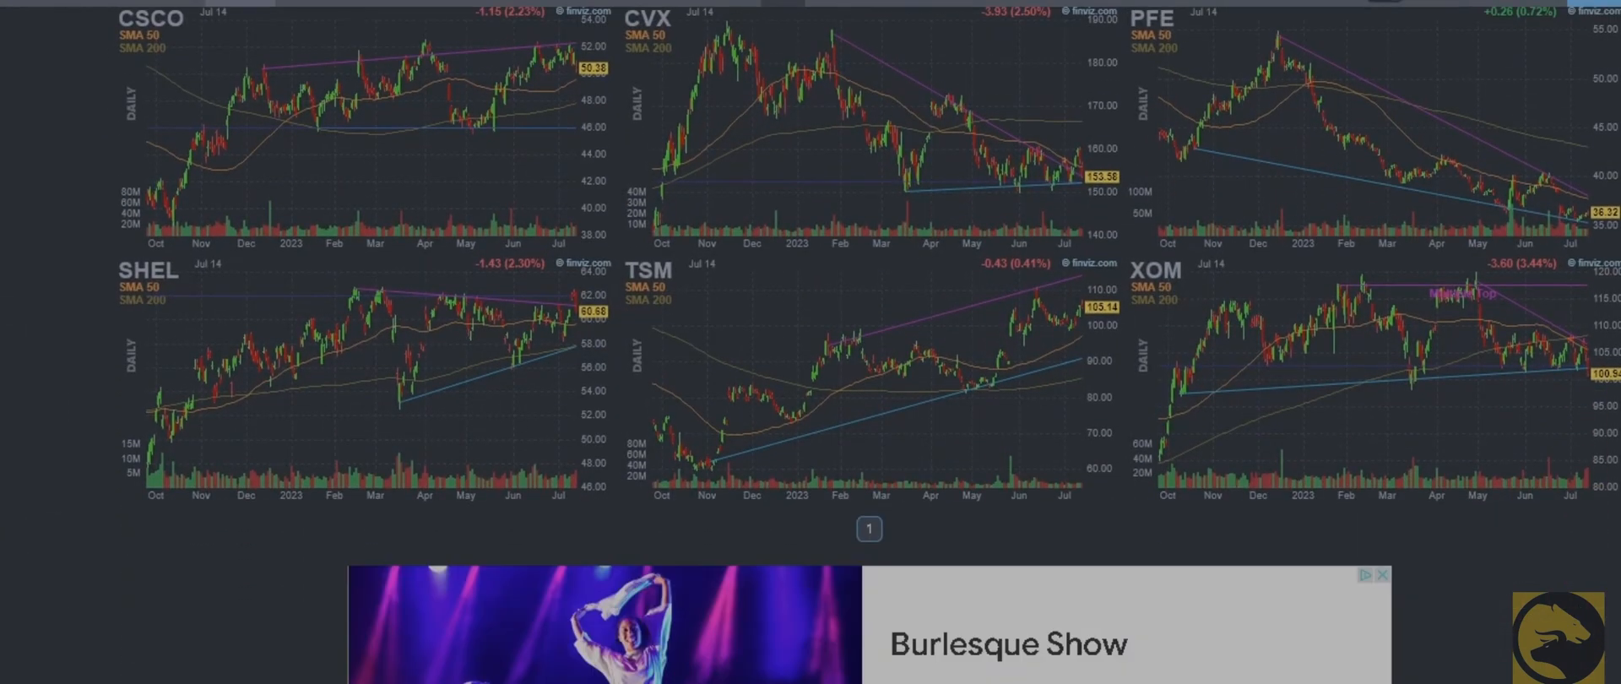